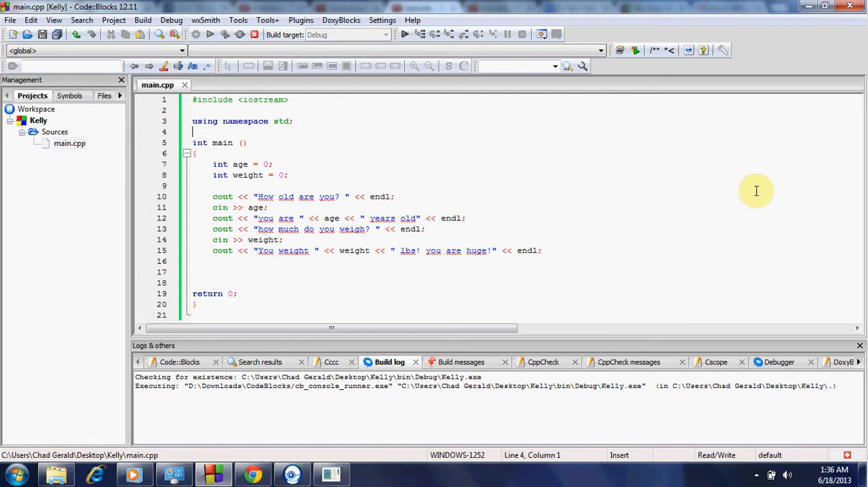
{"action": "mouse_move", "coordinate": [465, 190]}
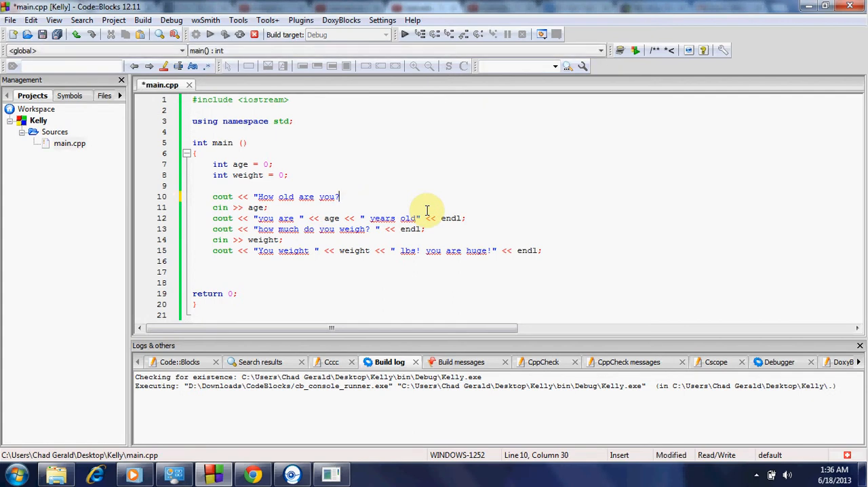
Rewrite line 10 as cout << "How old are you? " << endl; in main.cpp.
{"action": "key", "text": "Delete"}
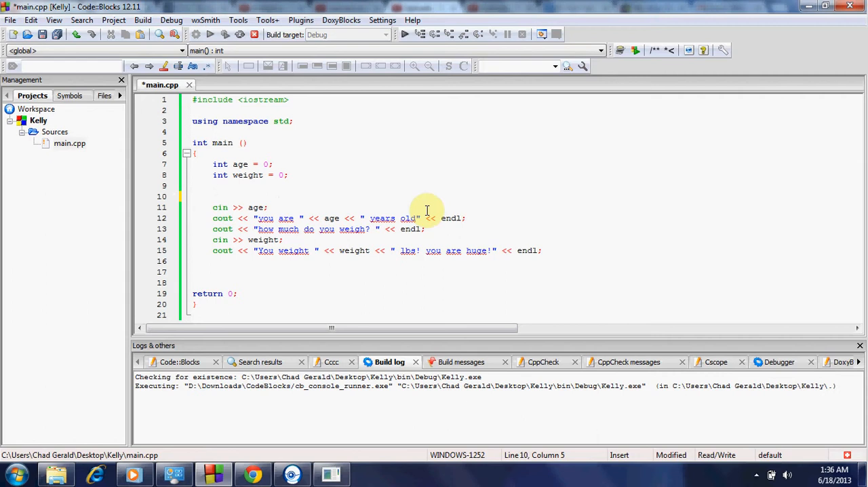
{"action": "type", "text": "cout"}
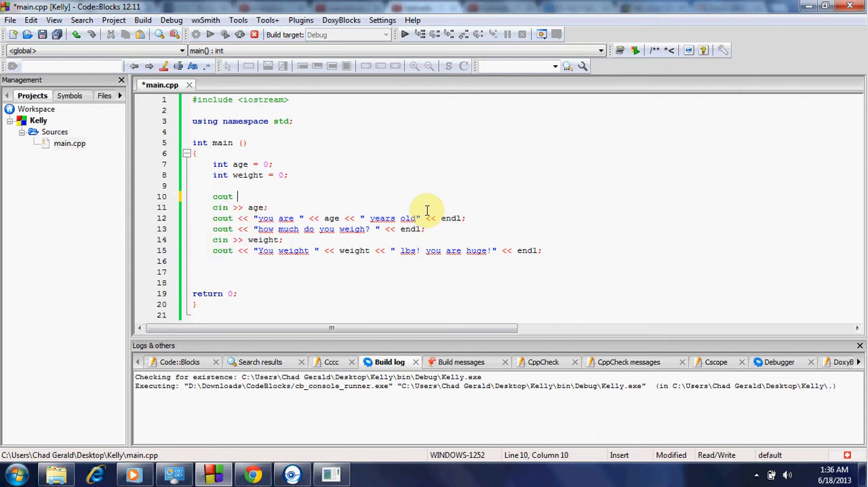
{"action": "type", "text": "<<"}
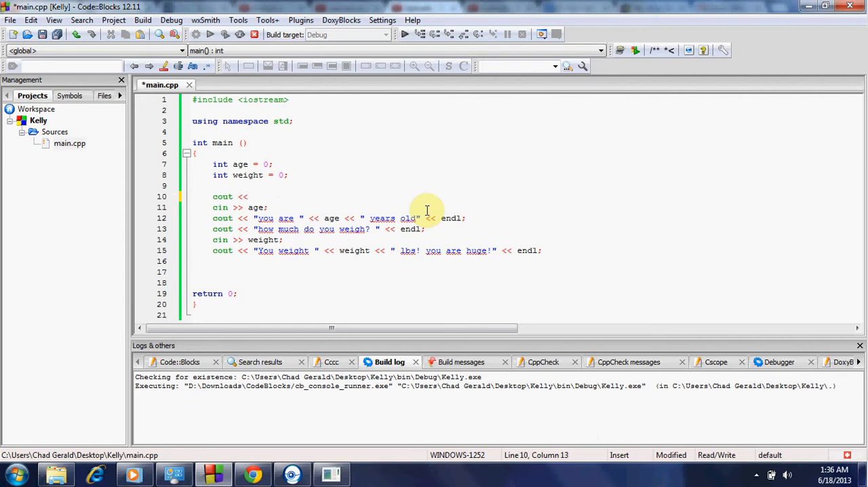
{"action": "type", "text": "\""}
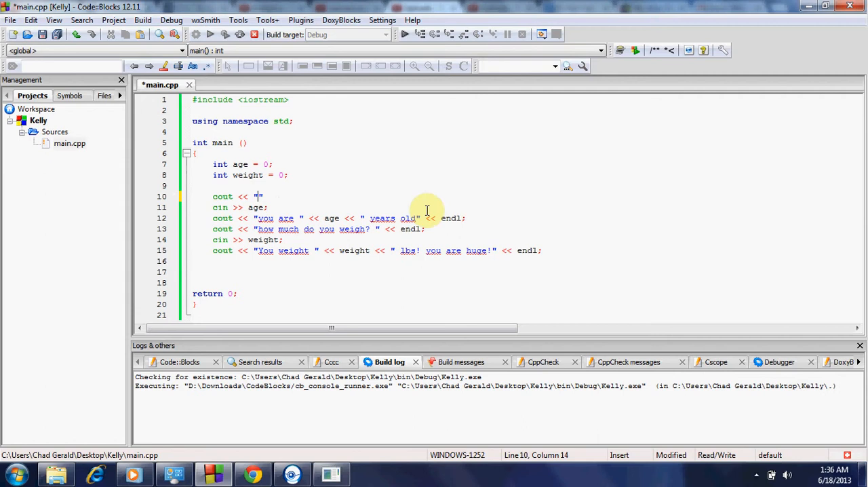
{"action": "type", "text": "How old are you"}
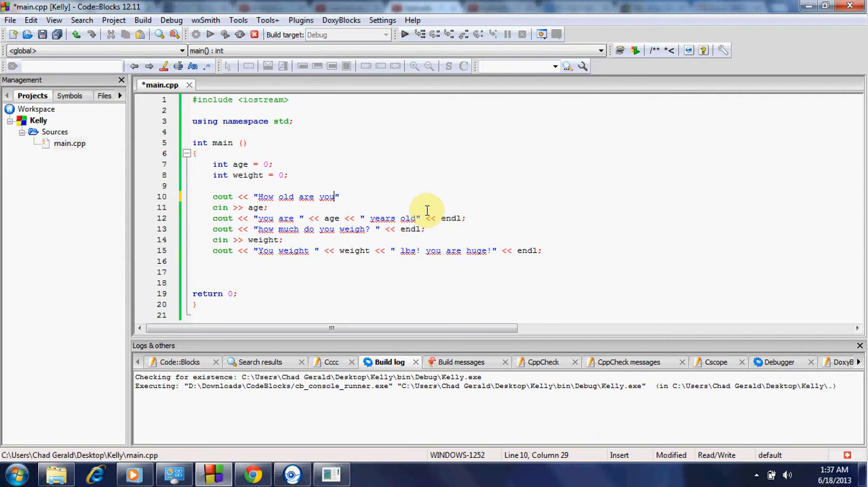
{"action": "type", "text": "?"}
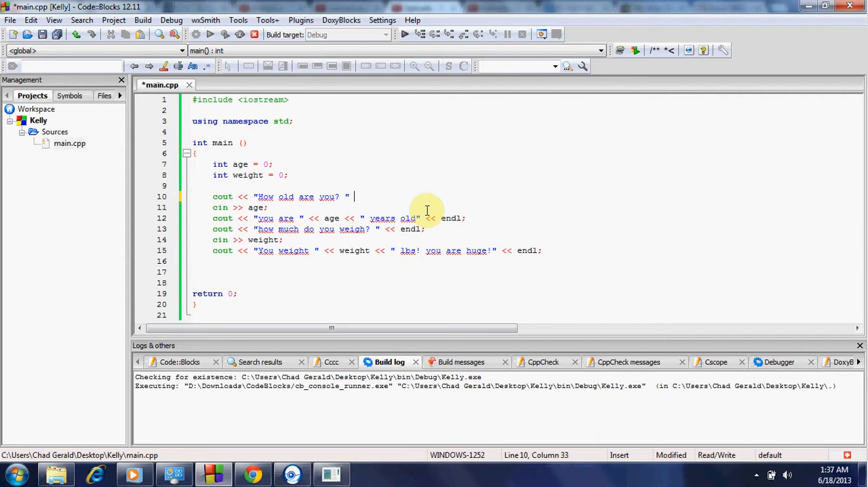
{"action": "type", "text": "<<"}
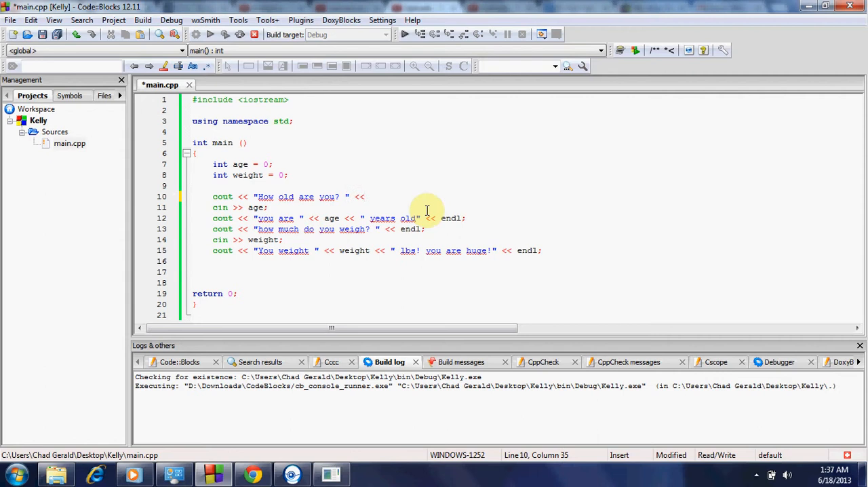
{"action": "type", "text": "endl;"}
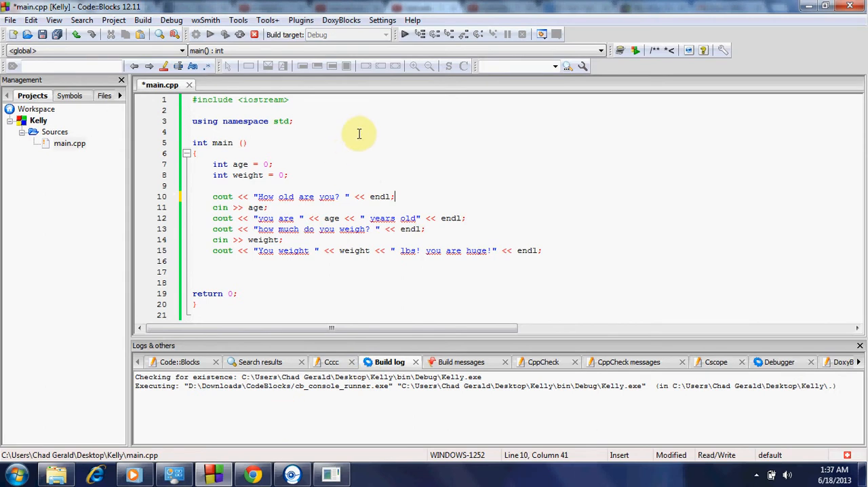
{"action": "left_click", "coordinate": [142, 19]}
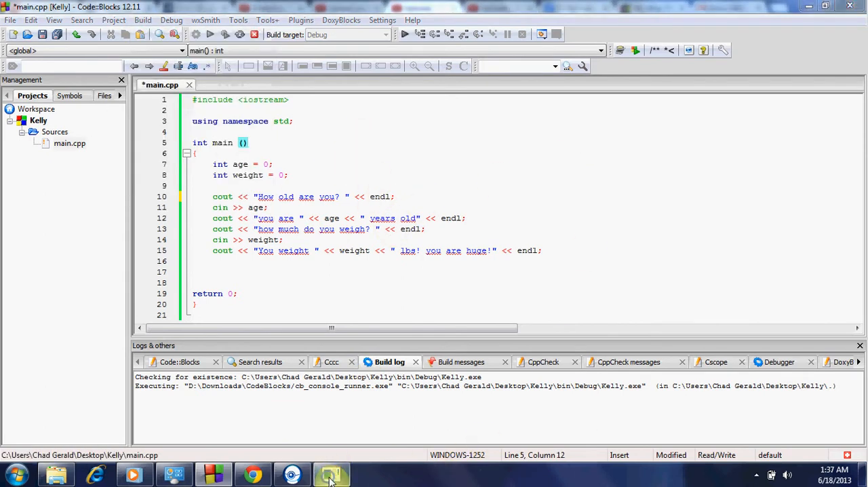
Build and run the program, answering the age and weight prompts with 22 and 650.
{"action": "left_click", "coordinate": [331, 472]}
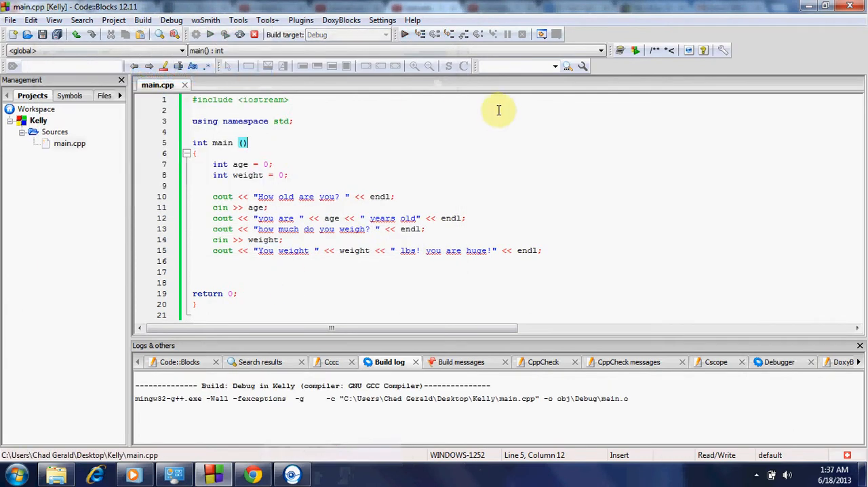
{"action": "left_click", "coordinate": [212, 35]}
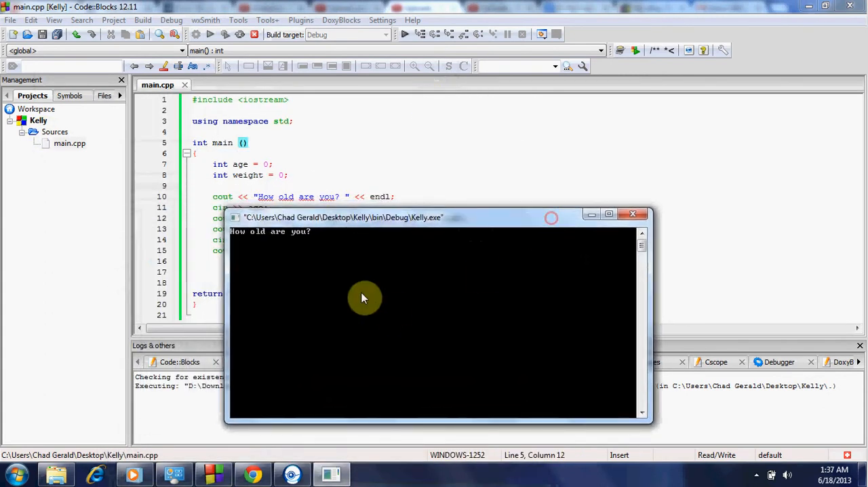
{"action": "mouse_move", "coordinate": [324, 271]}
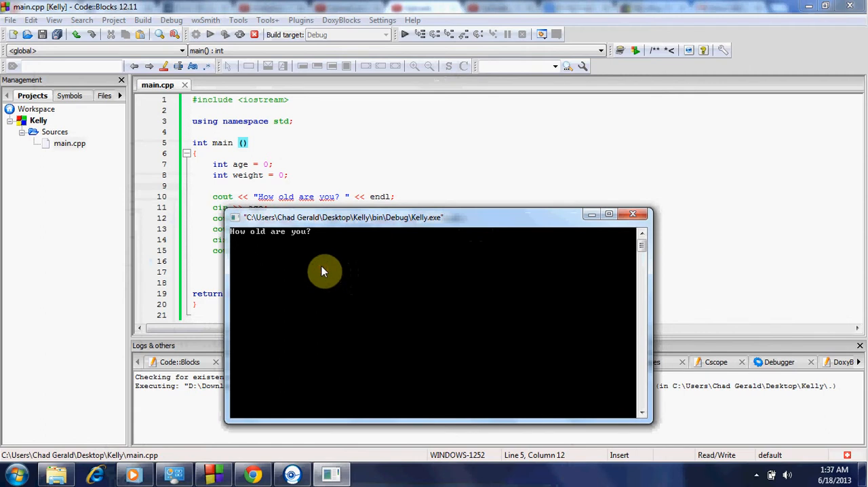
{"action": "type", "text": "10000"}
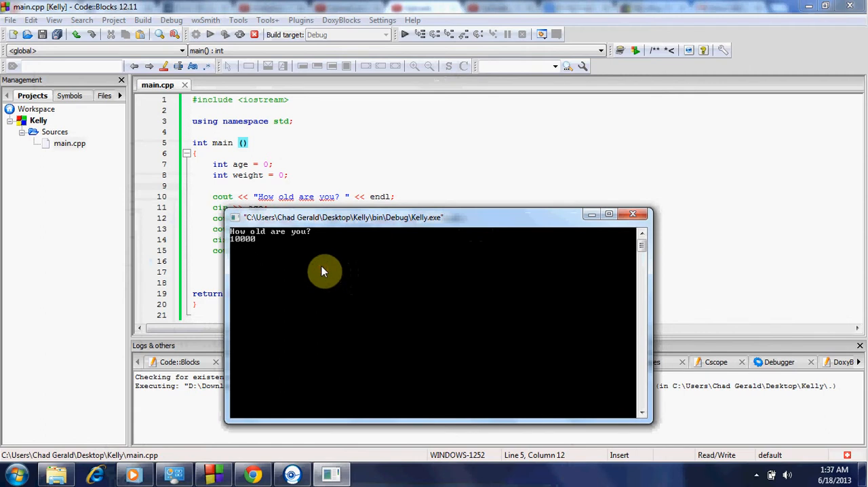
{"action": "type", "text": "0000000"}
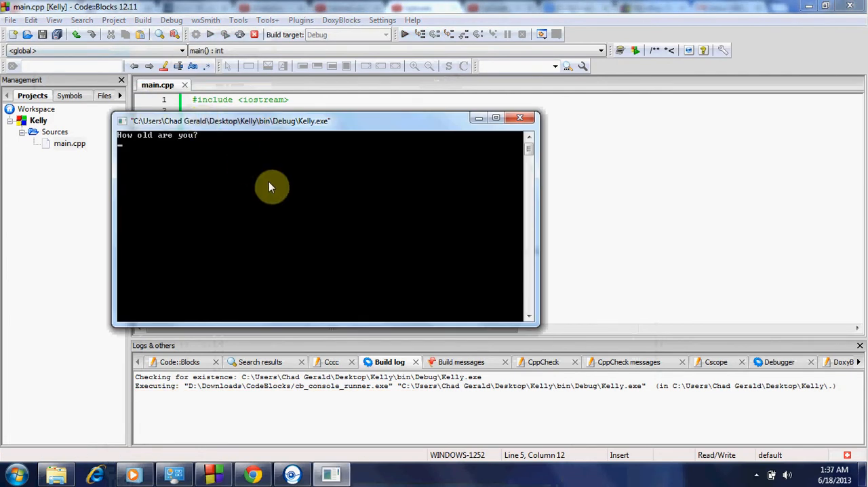
{"action": "type", "text": "22"}
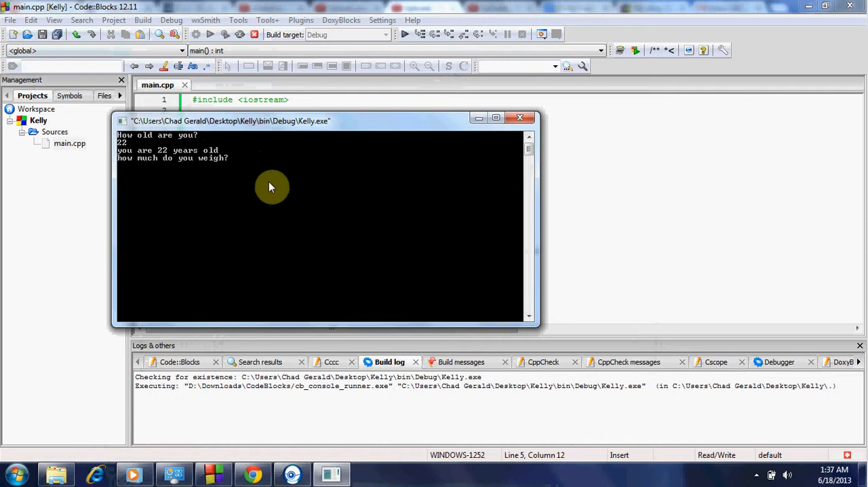
{"action": "type", "text": "650"}
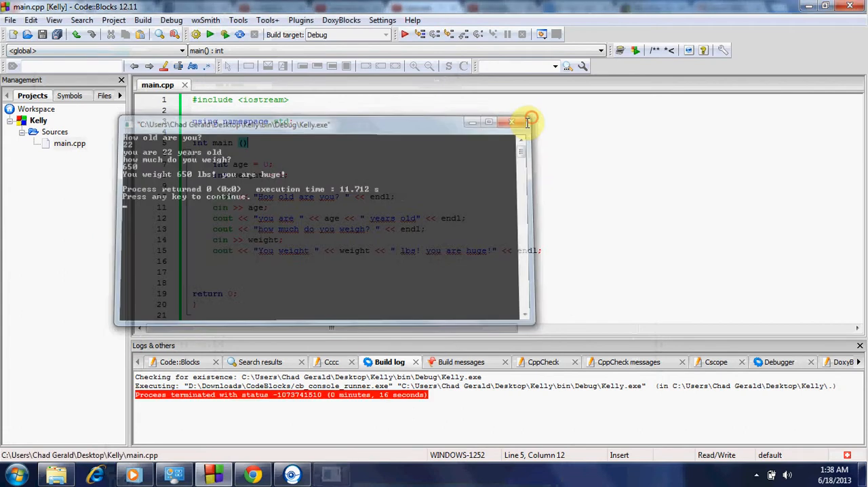
Close the finished console window and return to main.cpp in the editor.
{"action": "left_click", "coordinate": [513, 122]}
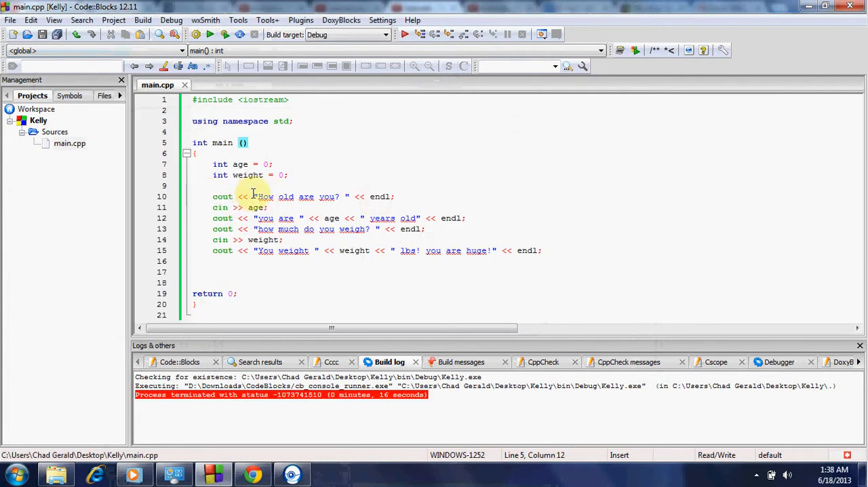
{"action": "mouse_move", "coordinate": [346, 200]}
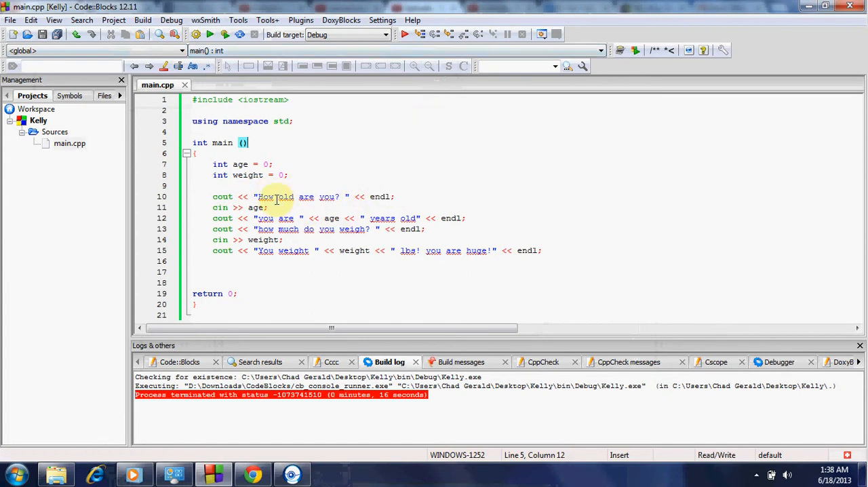
{"action": "mouse_move", "coordinate": [371, 197]}
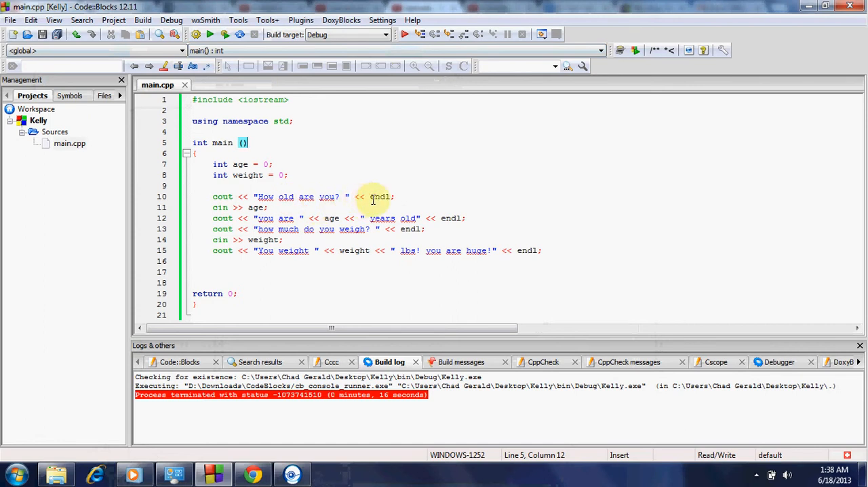
{"action": "mouse_move", "coordinate": [370, 182]}
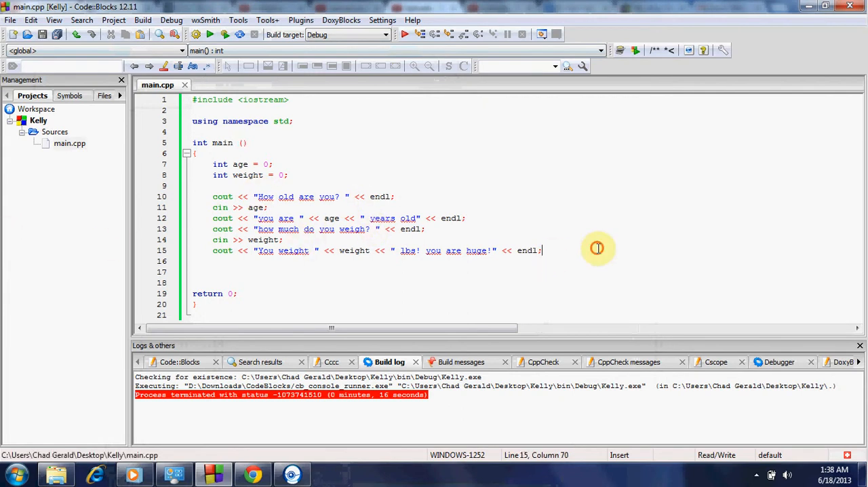
{"action": "mouse_move", "coordinate": [597, 247]}
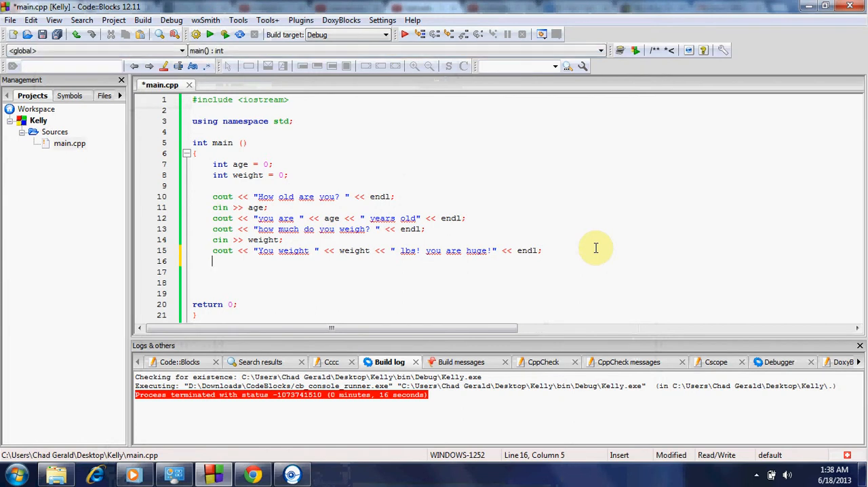
Write line 16 as cout << "This is our new Cout! yay!" << endl; in main.cpp.
{"action": "type", "text": "cout <<"}
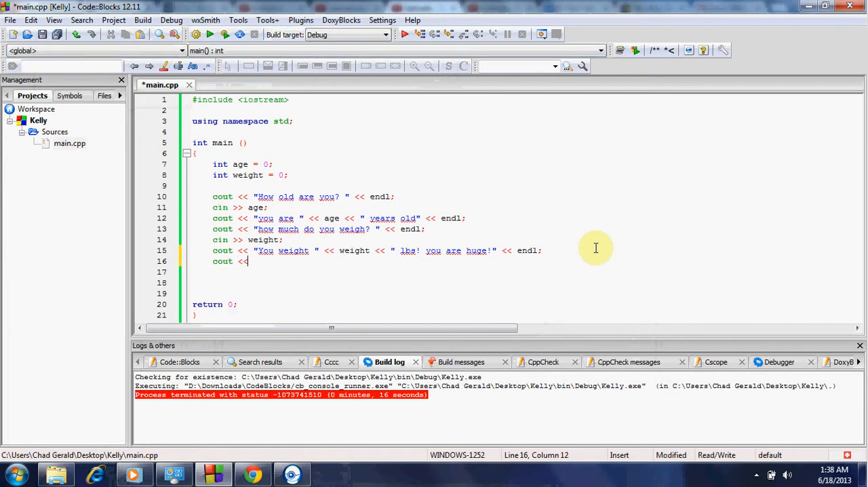
{"action": "type", "text": "\""}
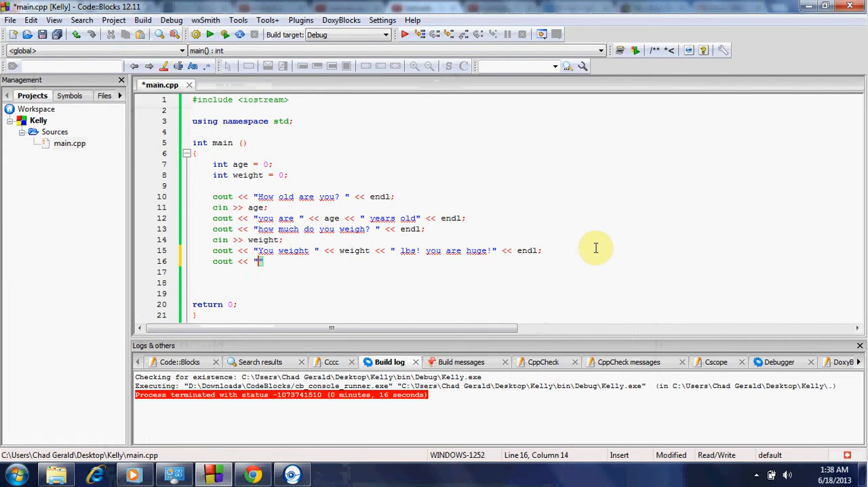
{"action": "type", "text": "This is our new Cout!"}
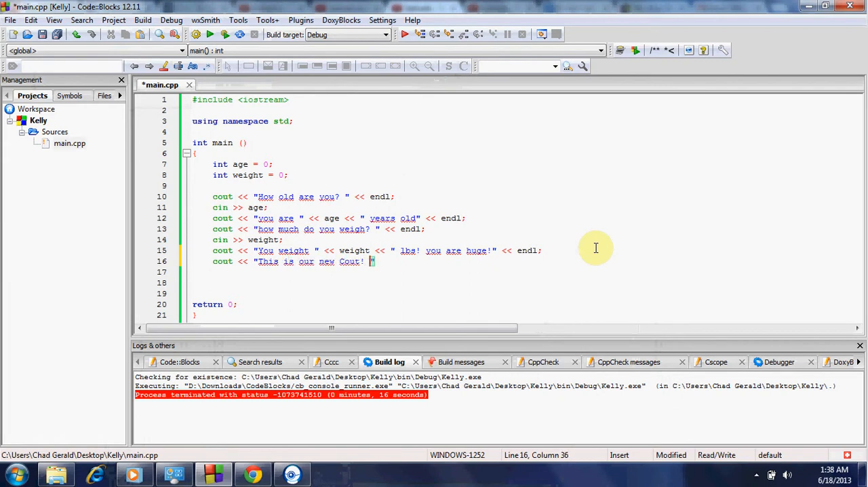
{"action": "type", "text": "yay!"}
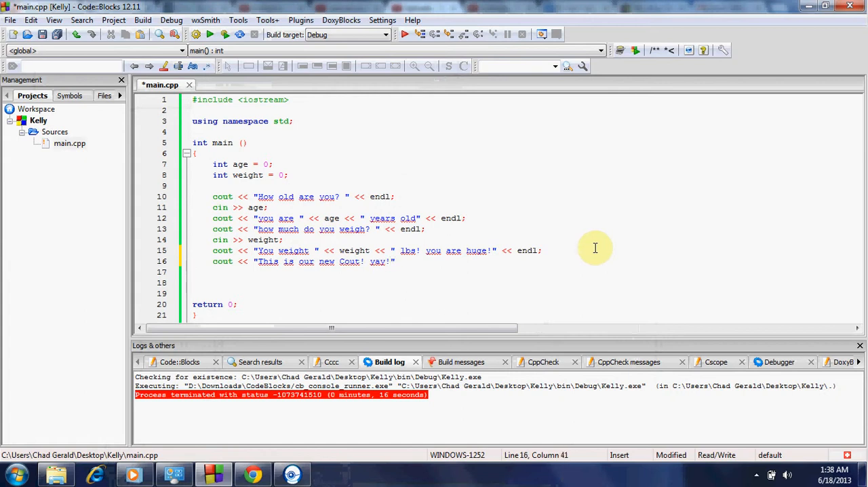
{"action": "type", "text": "<< e"}
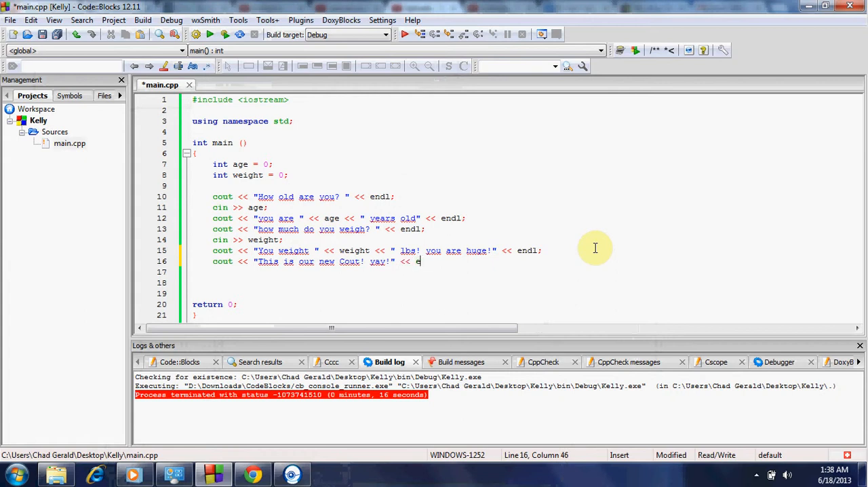
{"action": "type", "text": "ndl;"}
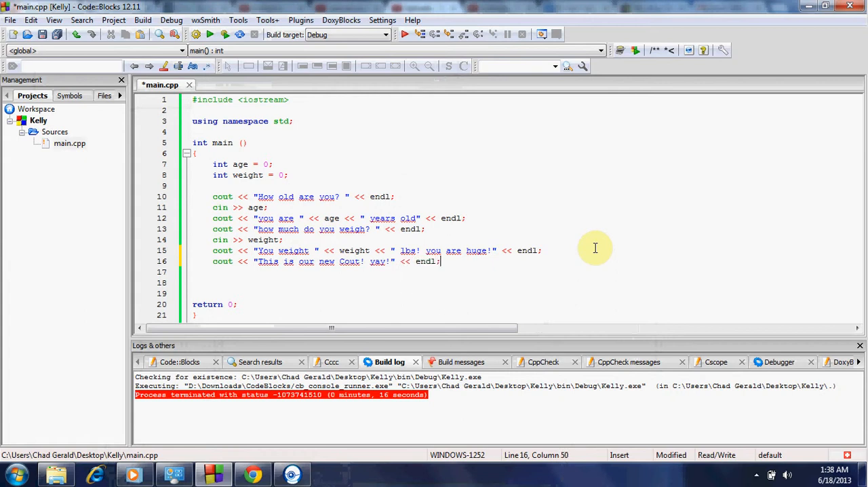
{"action": "left_click", "coordinate": [142, 19]}
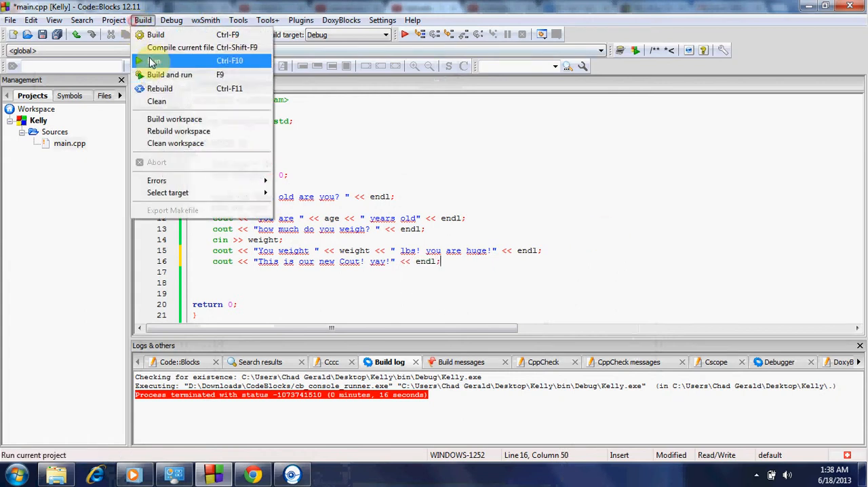
Build and run again, entering 25 and 222 so the console prints the new final message.
{"action": "left_click", "coordinate": [170, 74]}
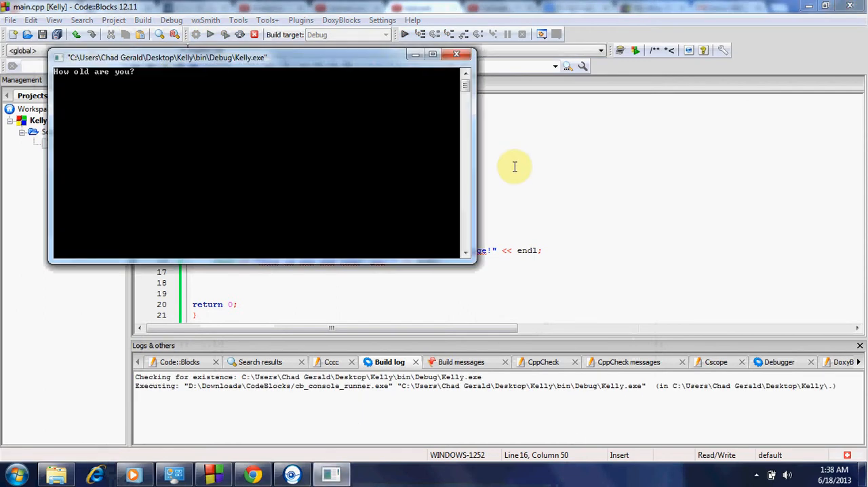
{"action": "type", "text": "25"}
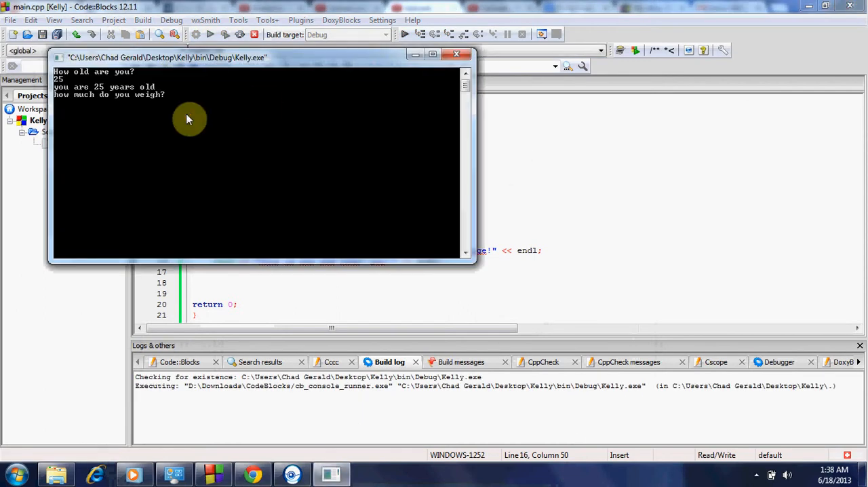
{"action": "type", "text": "222"}
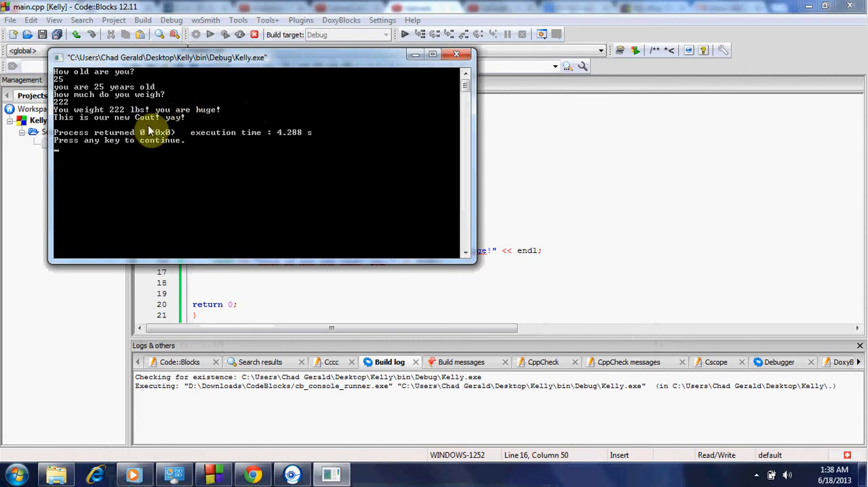
{"action": "mouse_move", "coordinate": [372, 182]}
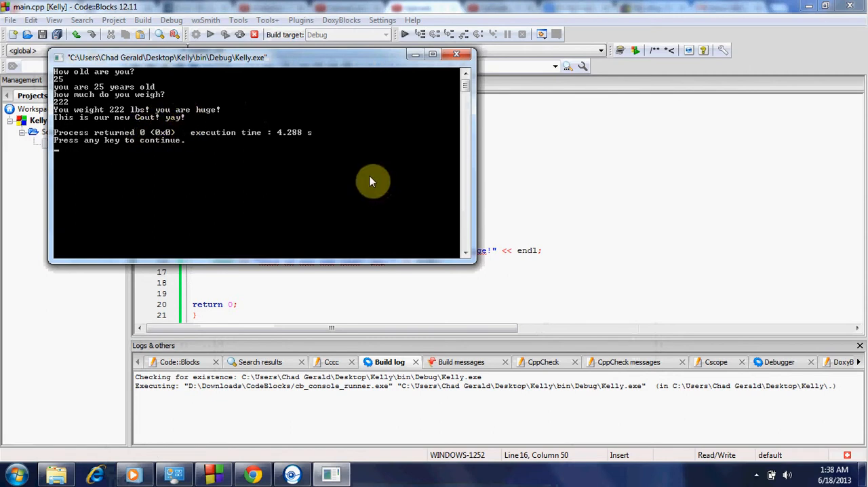
{"action": "mouse_move", "coordinate": [7, 161]}
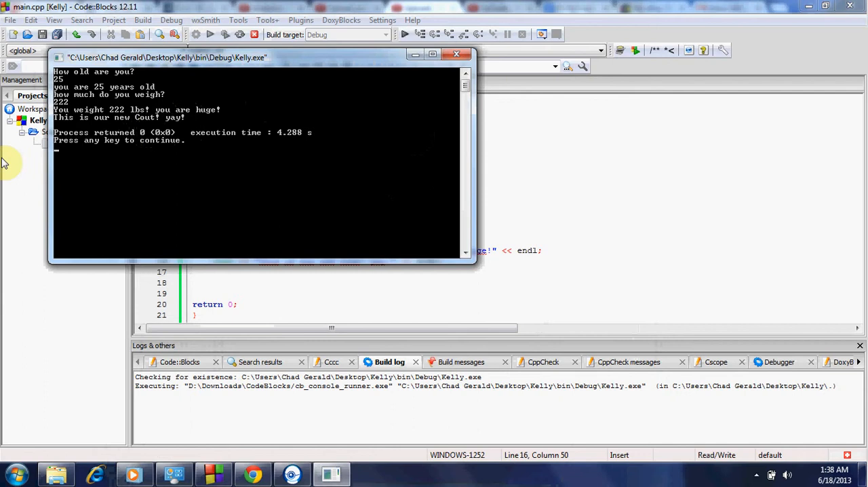
{"action": "mouse_move", "coordinate": [192, 136]}
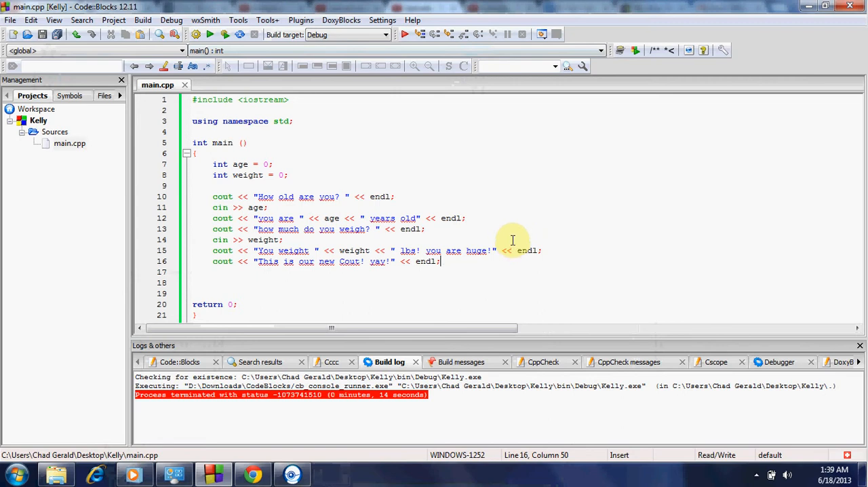
{"action": "mouse_move", "coordinate": [488, 269]}
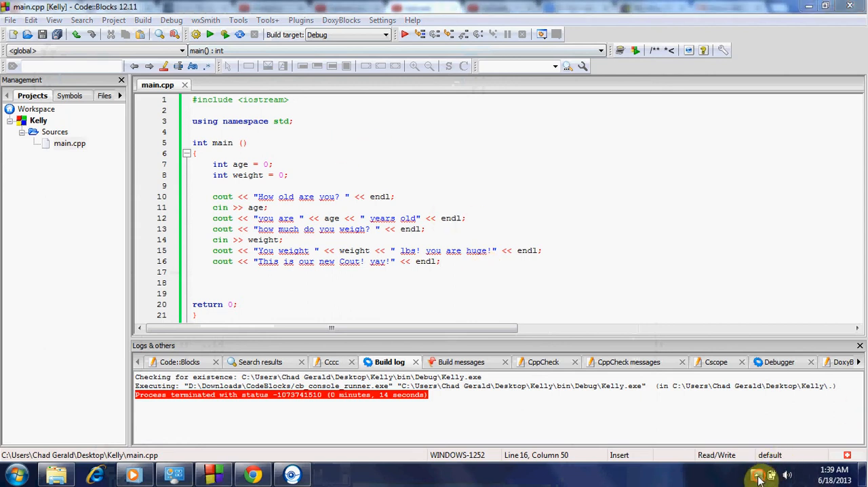
Reveal the hidden Windows system tray icons from the taskbar.
{"action": "left_click", "coordinate": [757, 475]}
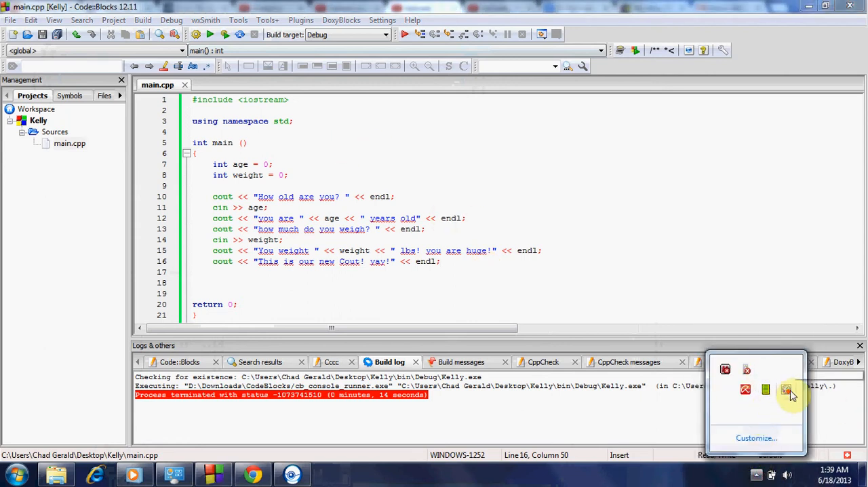